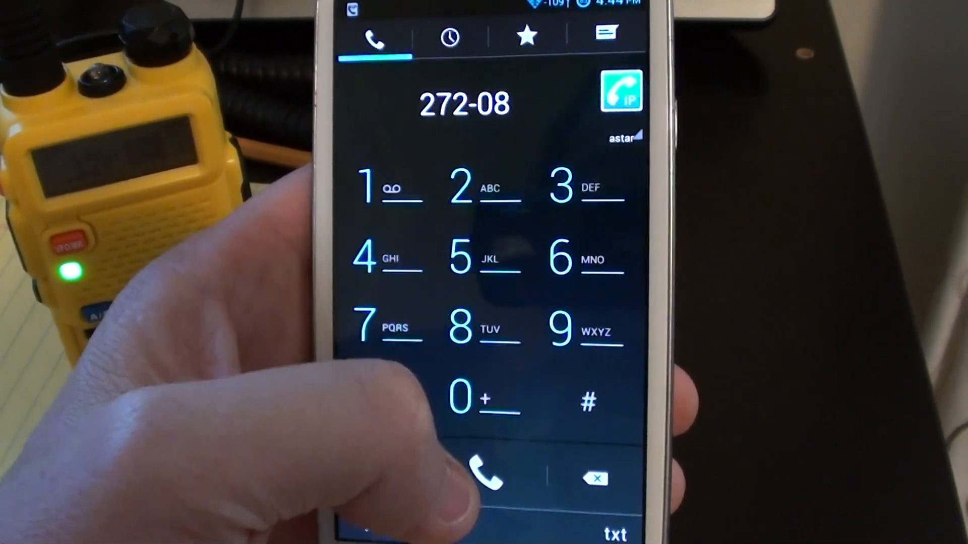
Step: Call extension 27208 through the astar SIP account and let it stay connected
click(487, 472)
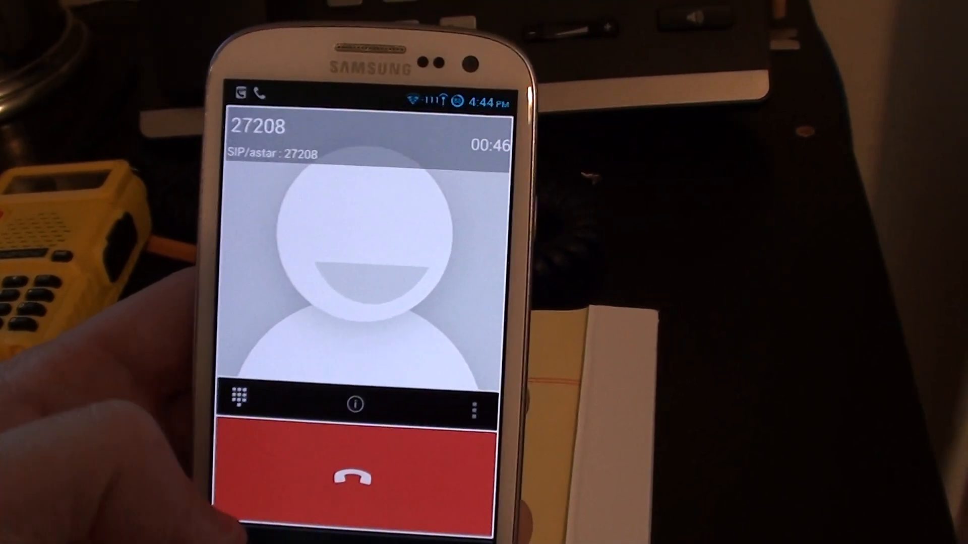
Step: Hang up the 27208 call, then in EchoLink show Recent QSOs and the *IRELAND* Donegal conference station
click(363, 463)
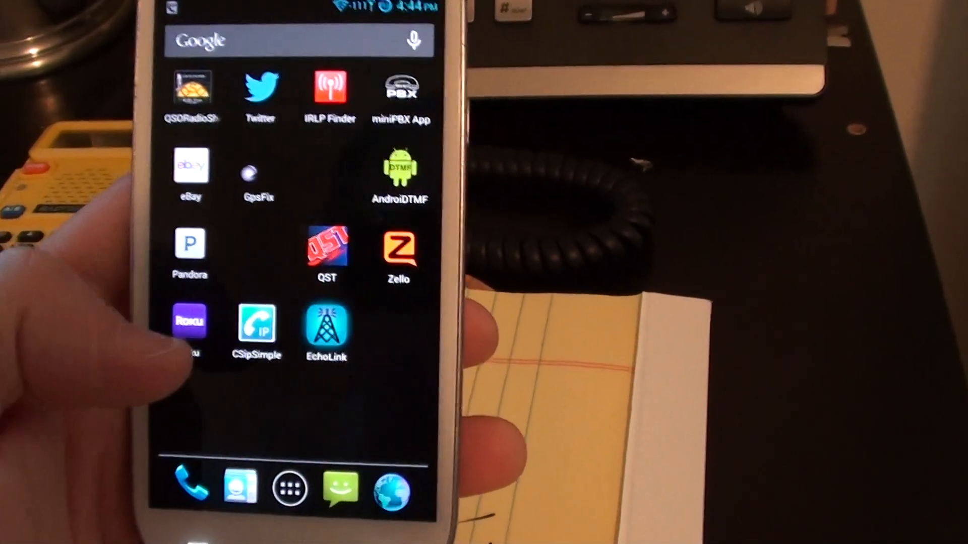
click(325, 327)
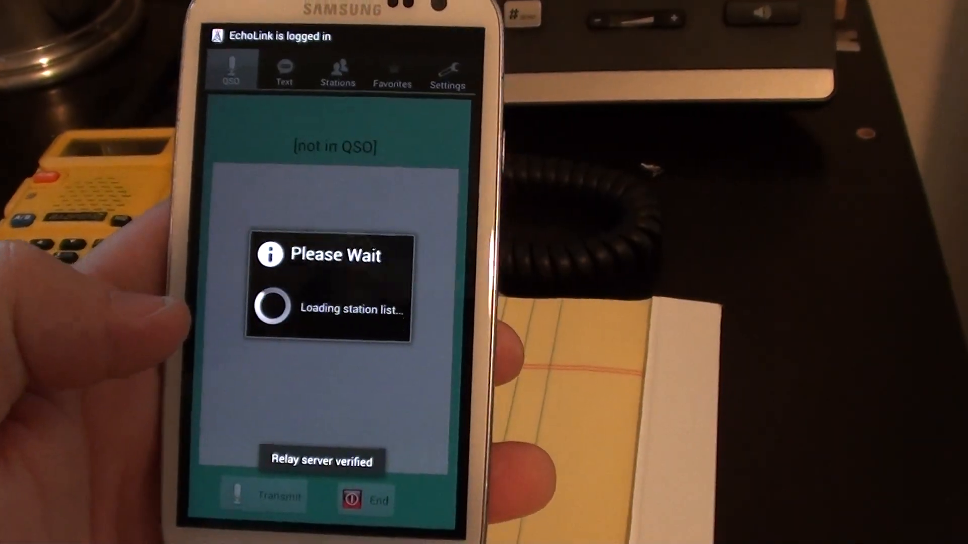
click(334, 74)
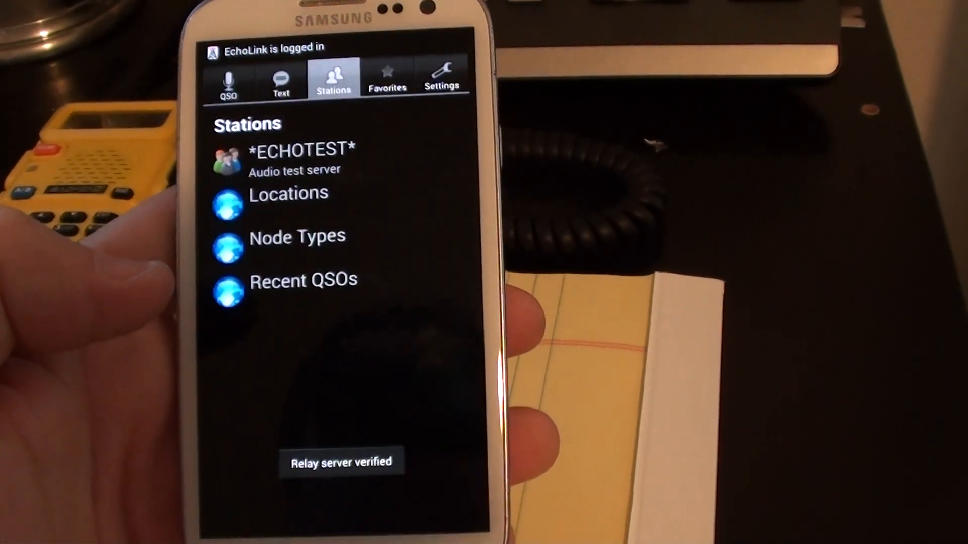
click(303, 278)
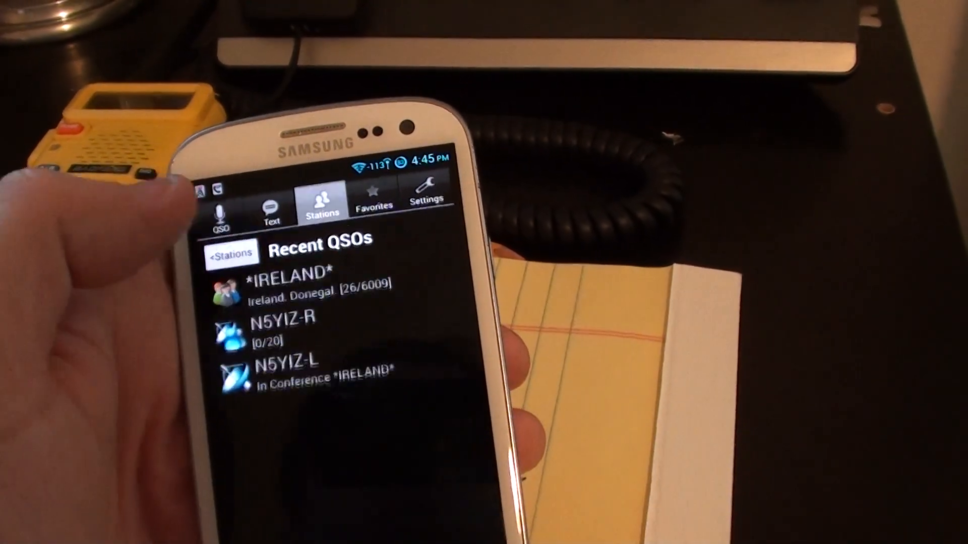
click(281, 287)
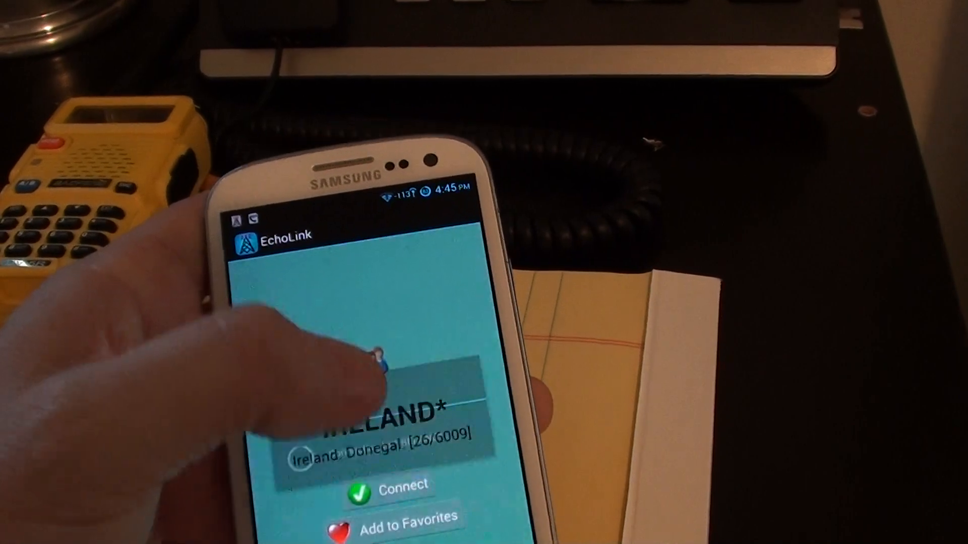